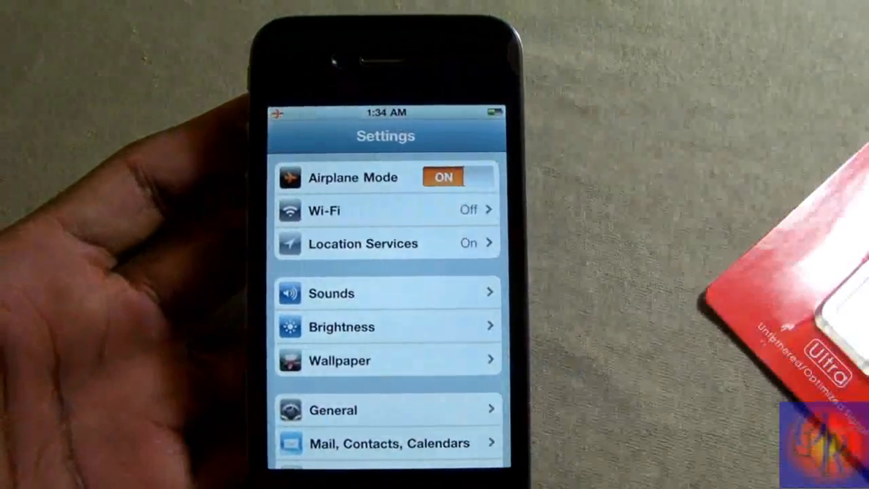
Step: Open the GeveyUltraComment screenshot showing the Cydia trojan comment
click(442, 177)
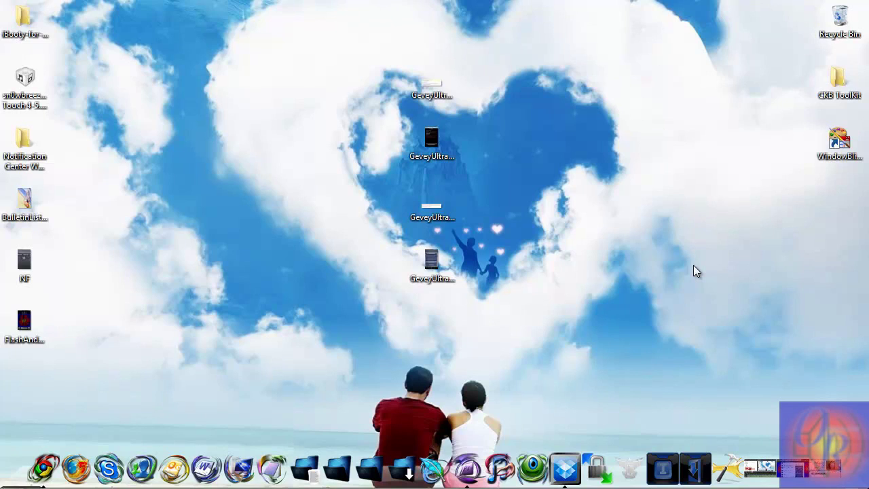
mouse_move(638, 267)
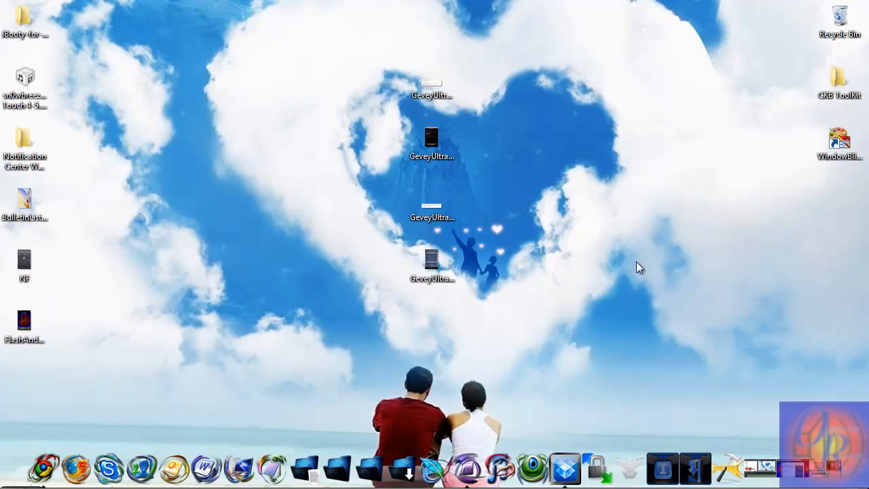
mouse_move(516, 232)
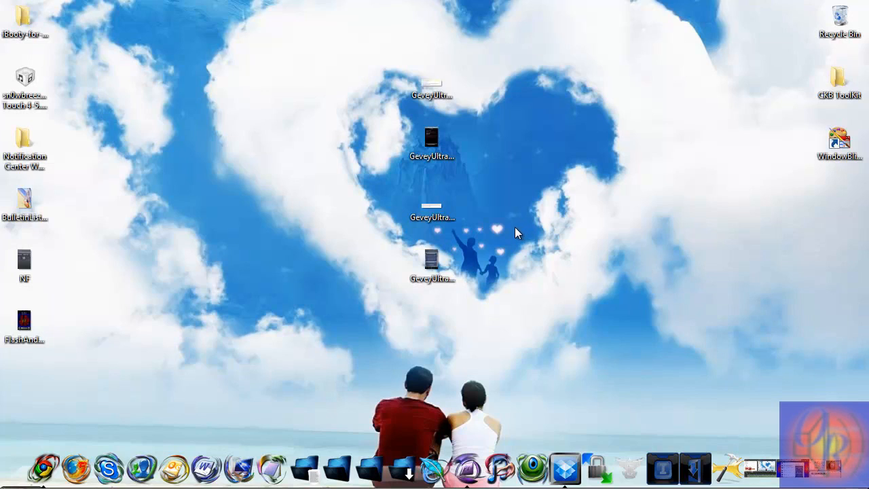
mouse_move(505, 219)
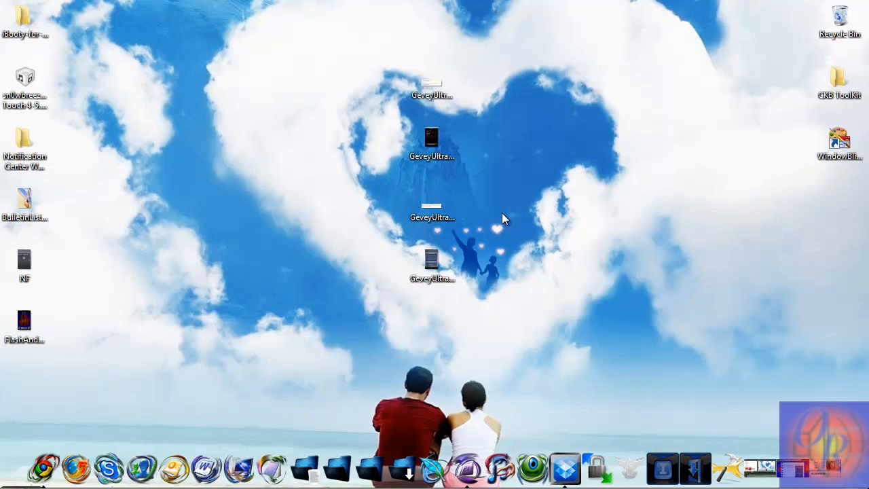
mouse_move(501, 131)
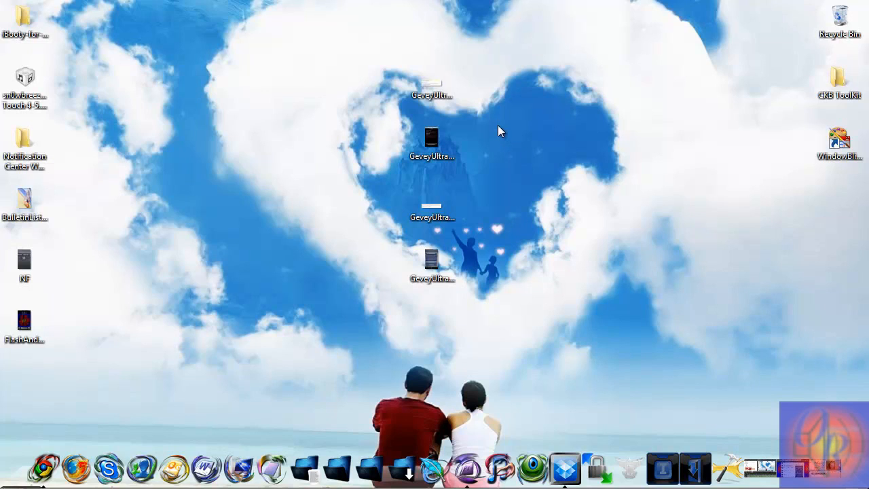
mouse_move(496, 110)
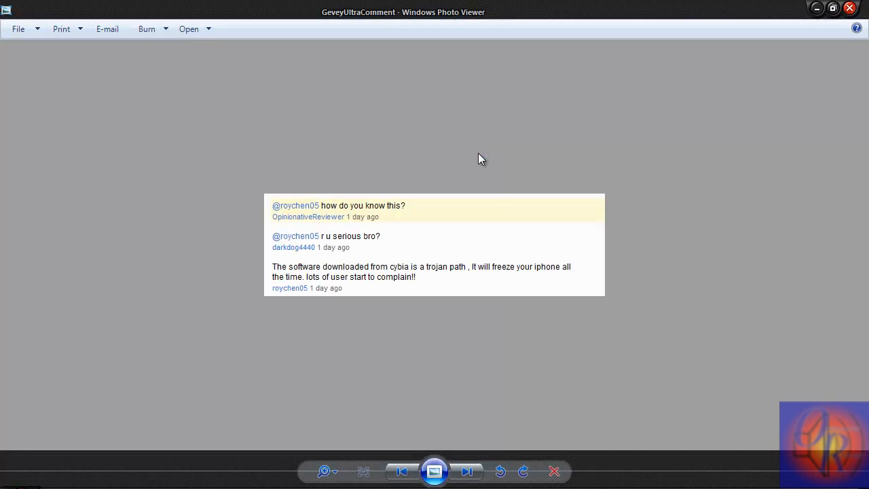
Step: View the trojan comment at actual size, then close Photo Viewer
click(363, 471)
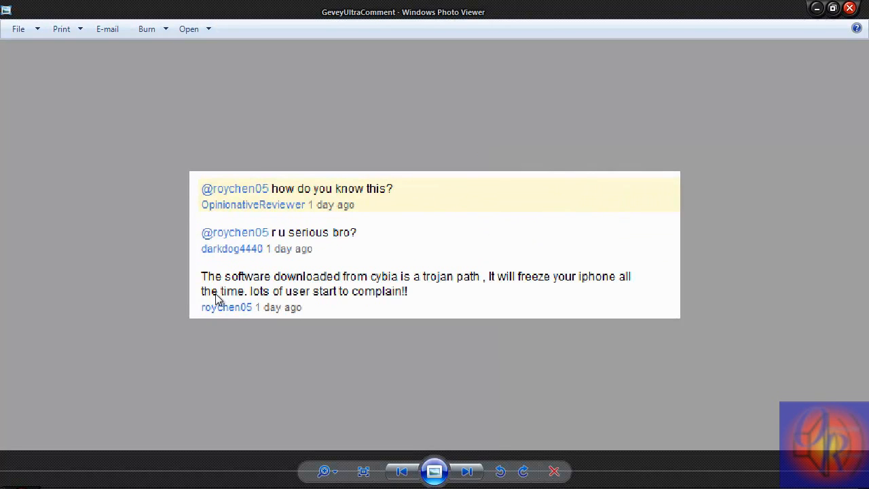
mouse_move(352, 275)
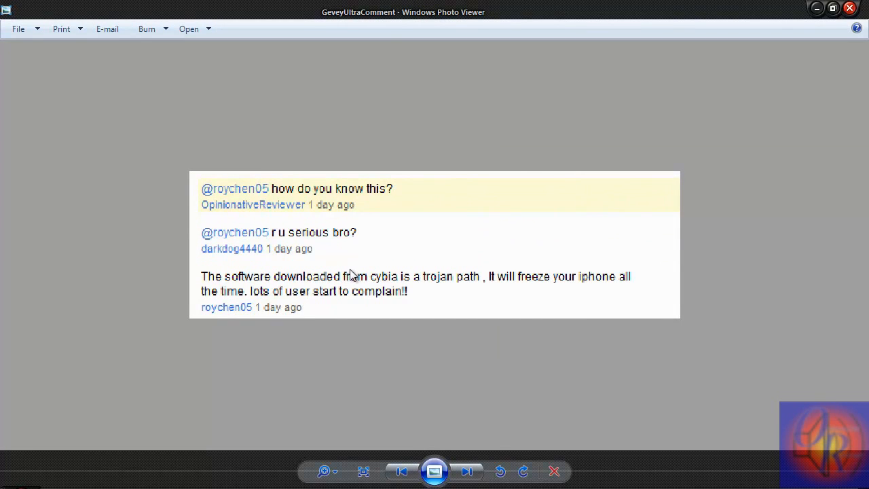
mouse_move(486, 287)
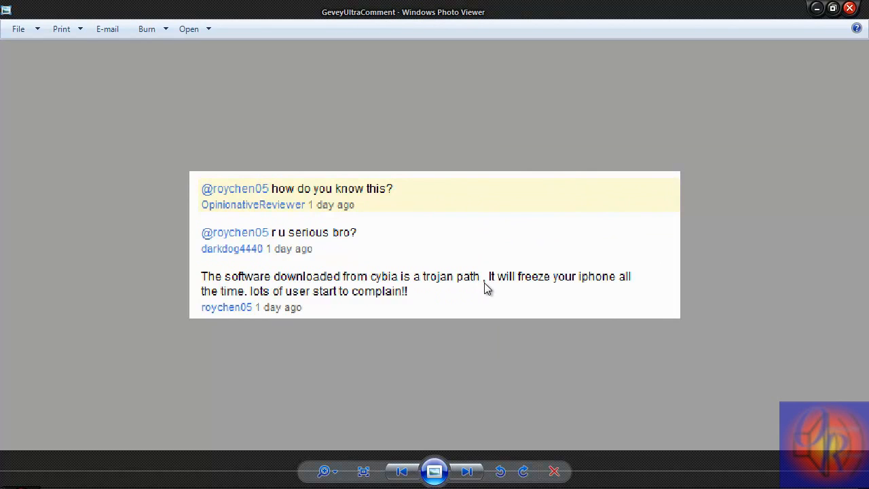
mouse_move(566, 292)
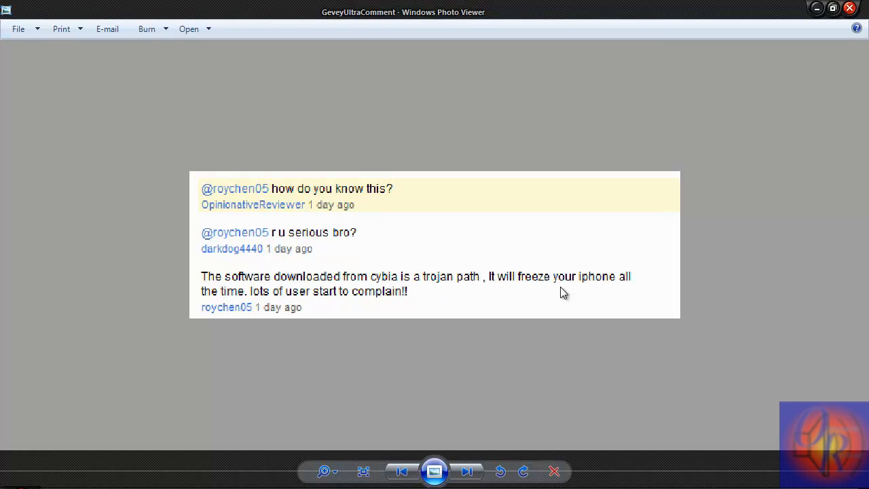
mouse_move(482, 302)
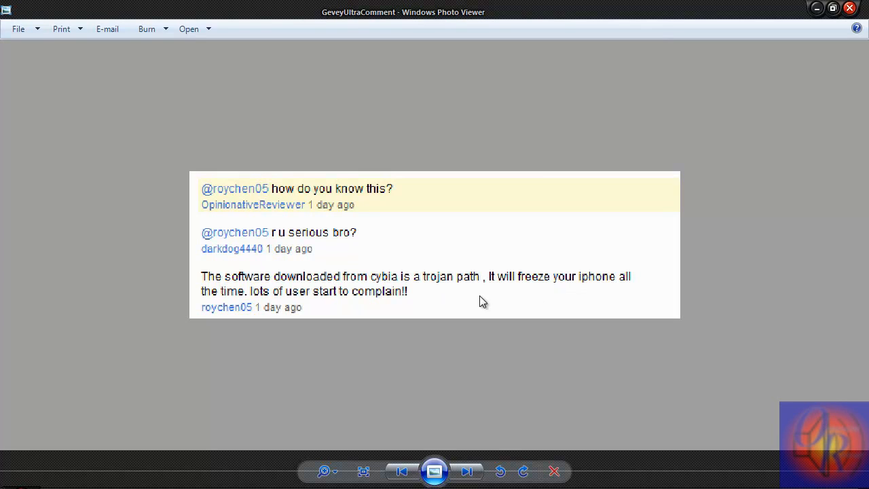
mouse_move(281, 249)
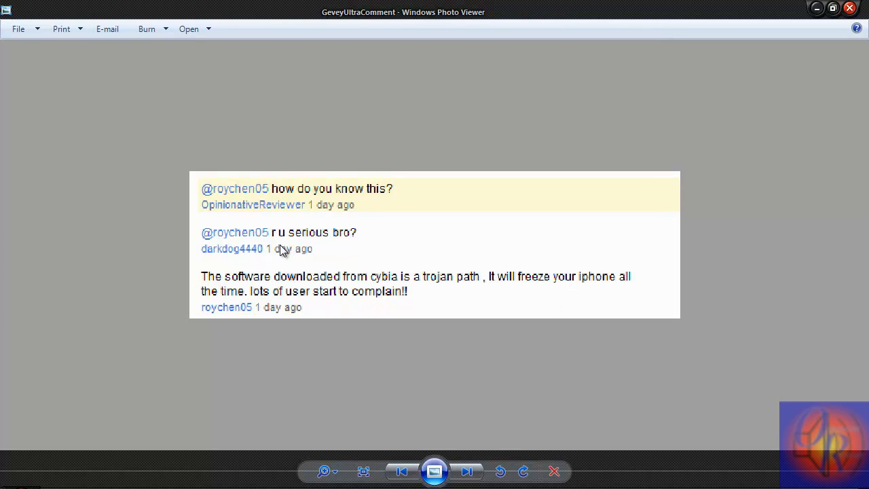
mouse_move(351, 237)
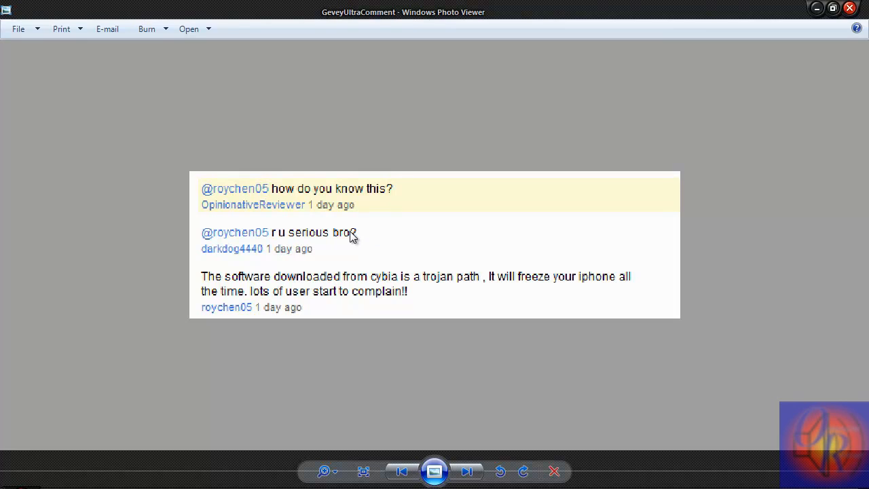
mouse_move(311, 207)
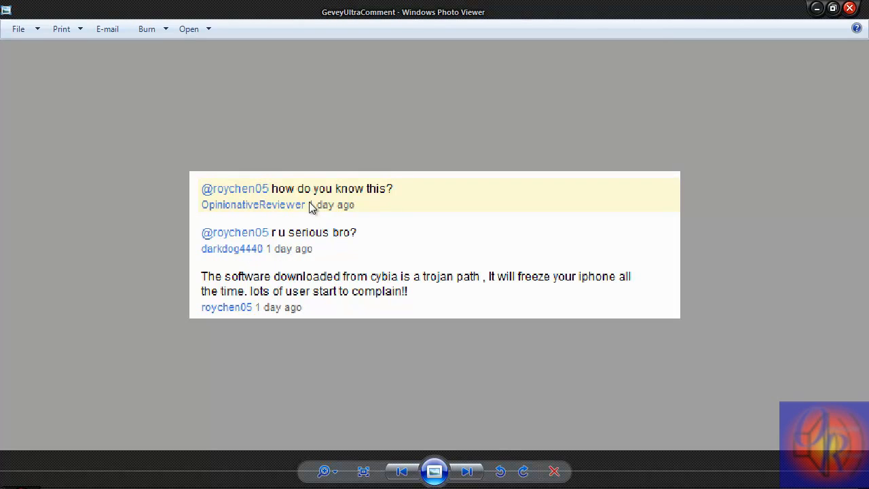
mouse_move(346, 201)
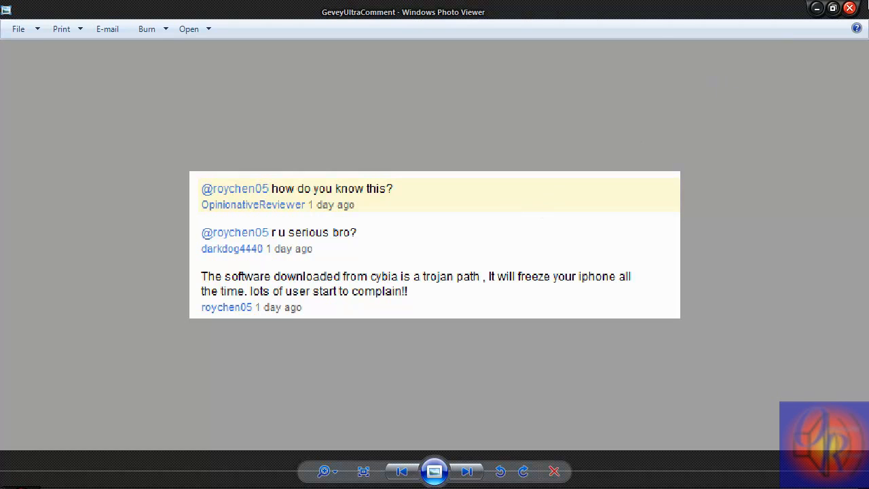
click(849, 8)
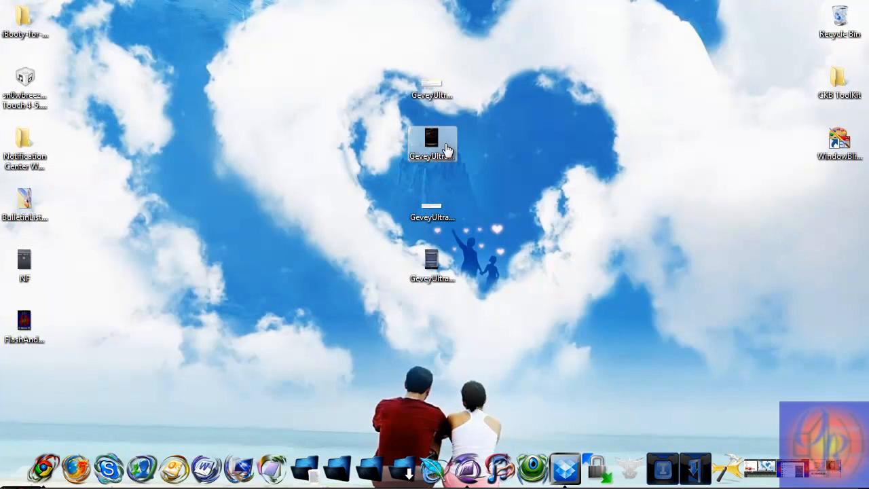
mouse_move(533, 118)
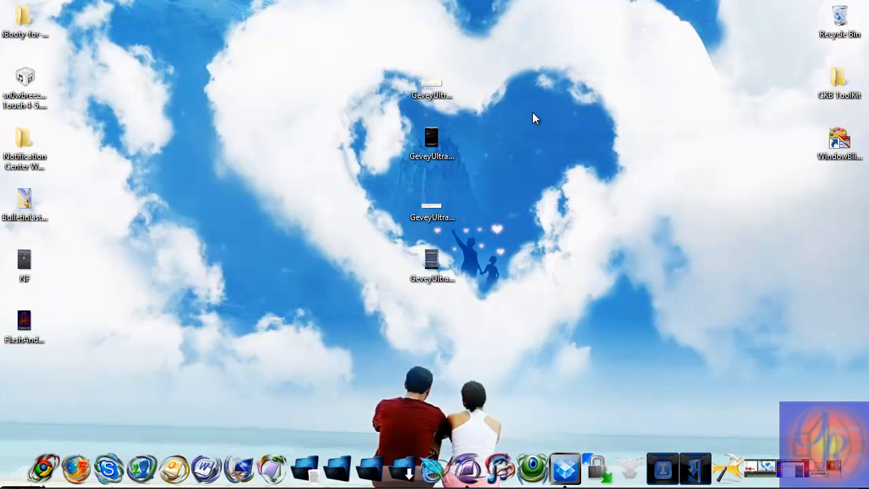
mouse_move(454, 126)
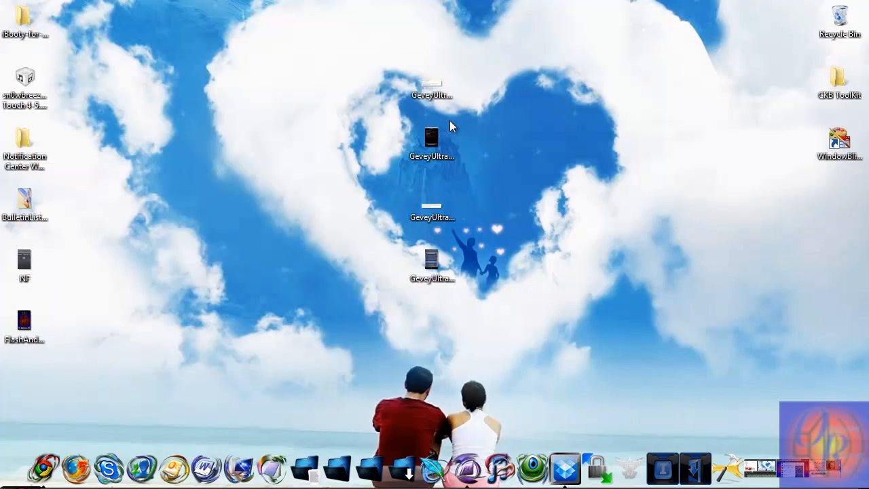
double_click(431, 140)
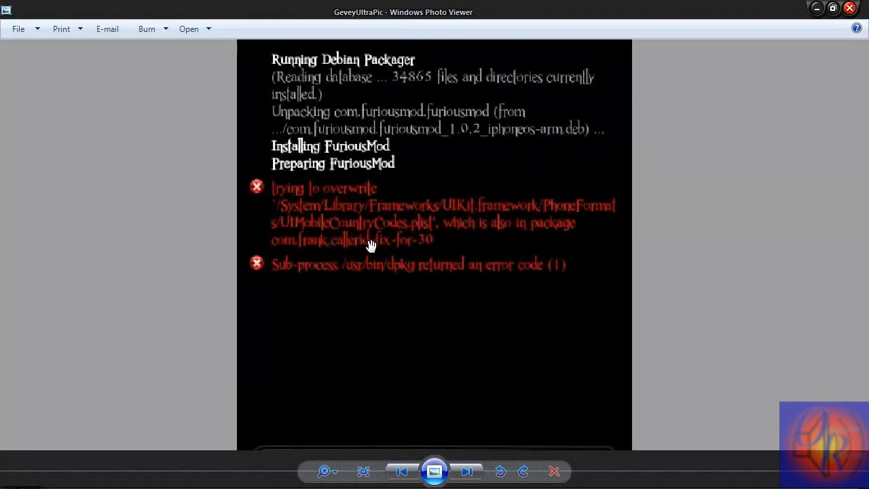
mouse_move(374, 239)
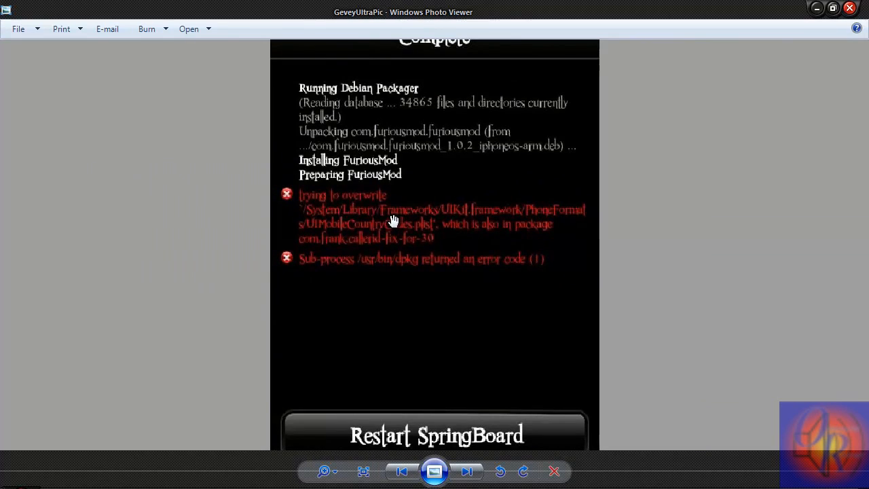
mouse_move(452, 237)
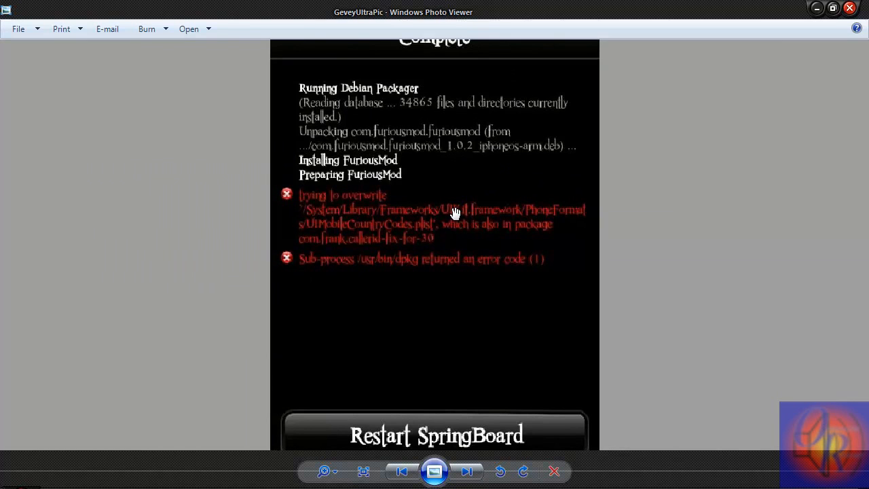
mouse_move(455, 212)
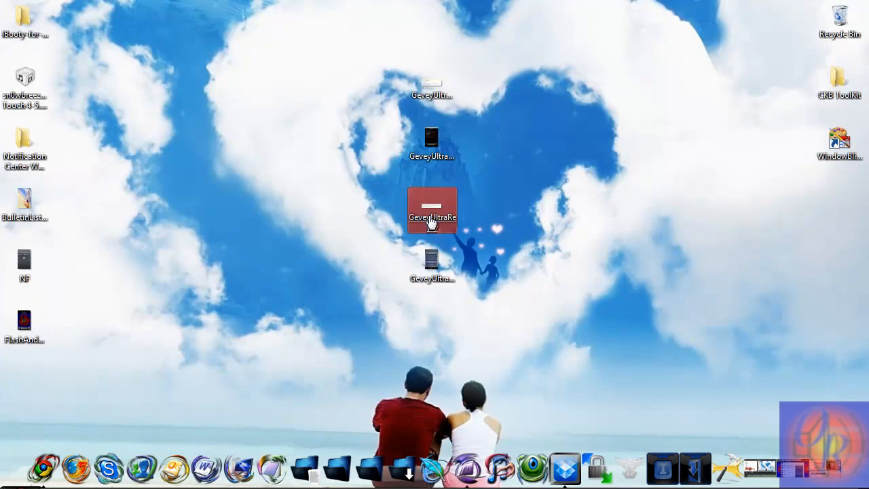
Step: Open GeveyUltraReply and fit the dpkg reply image to the window
double_click(432, 209)
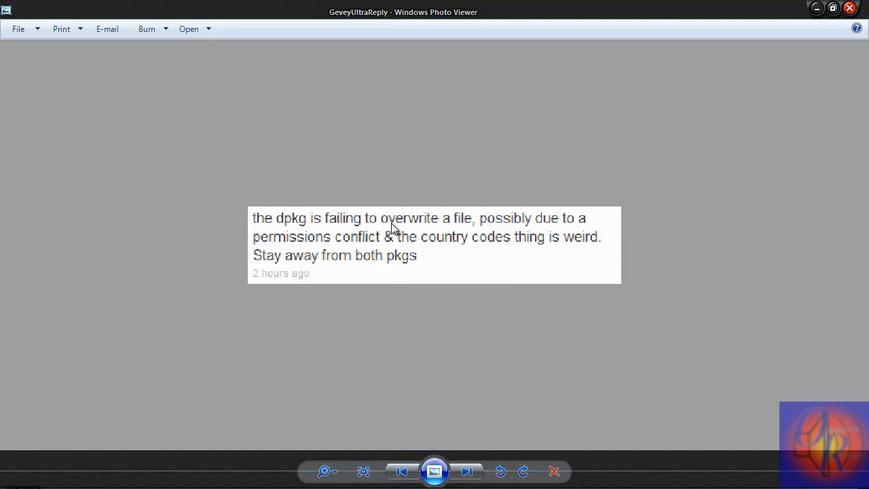
mouse_move(297, 226)
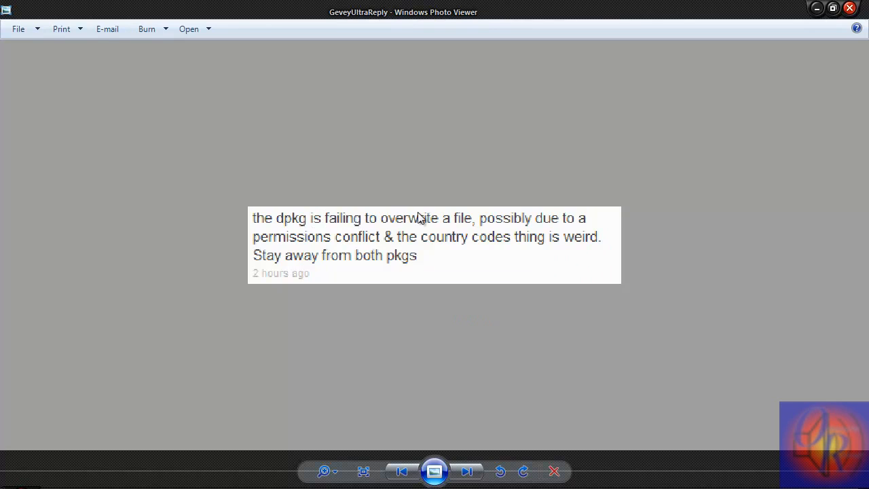
mouse_move(516, 230)
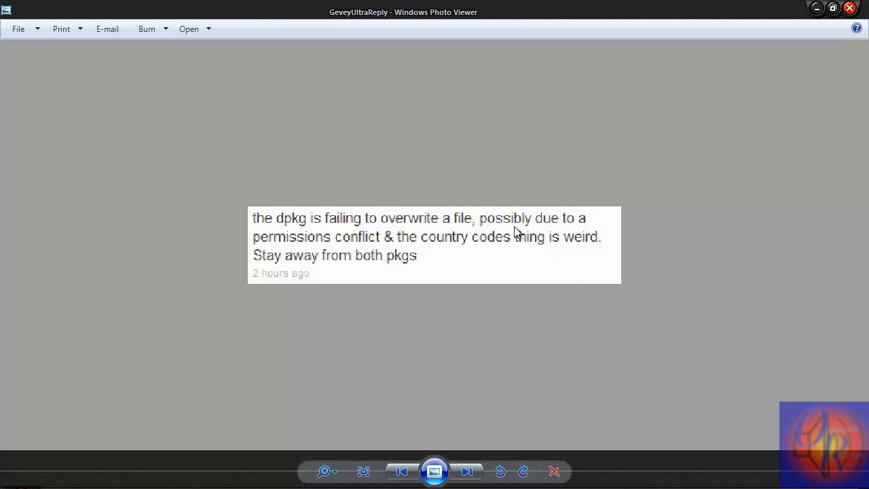
mouse_move(360, 267)
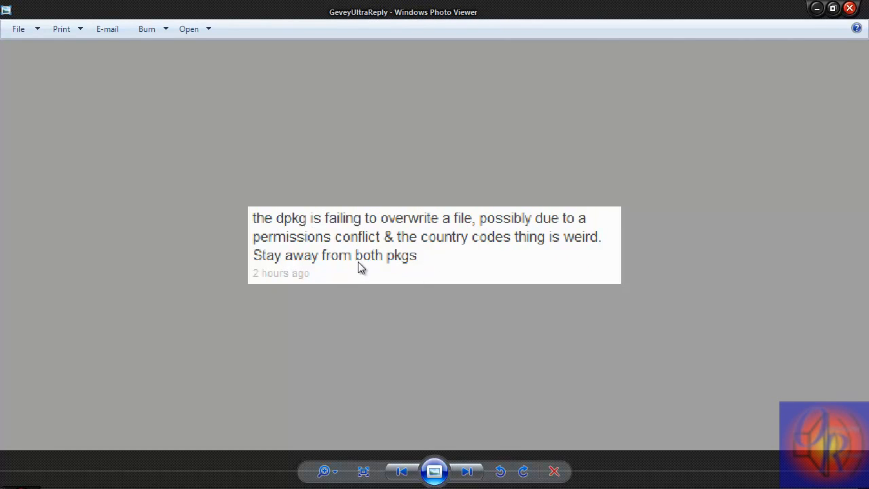
mouse_move(519, 249)
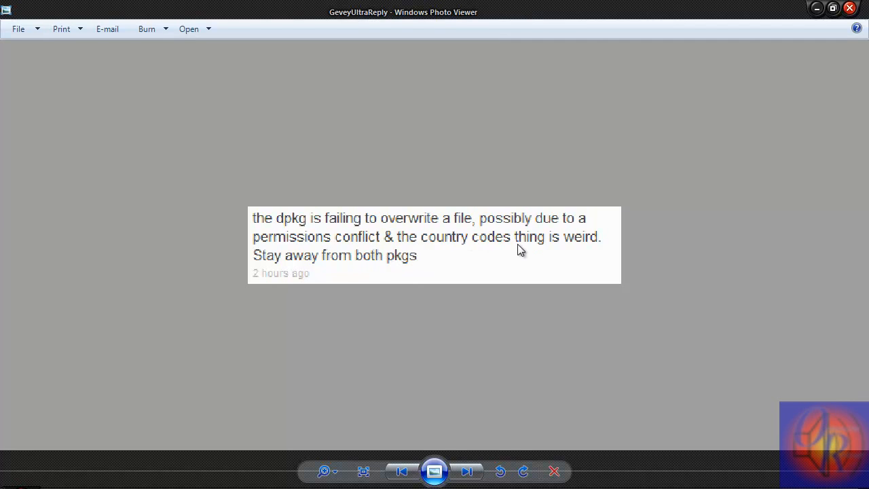
mouse_move(326, 288)
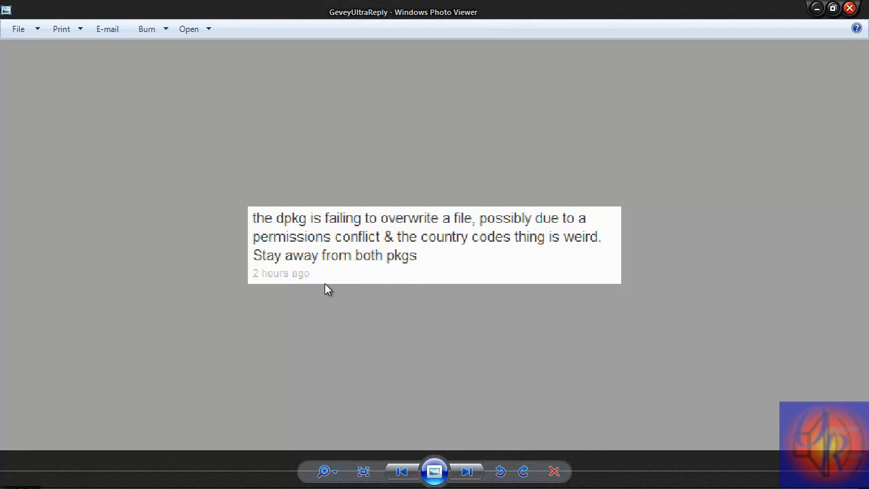
mouse_move(362, 266)
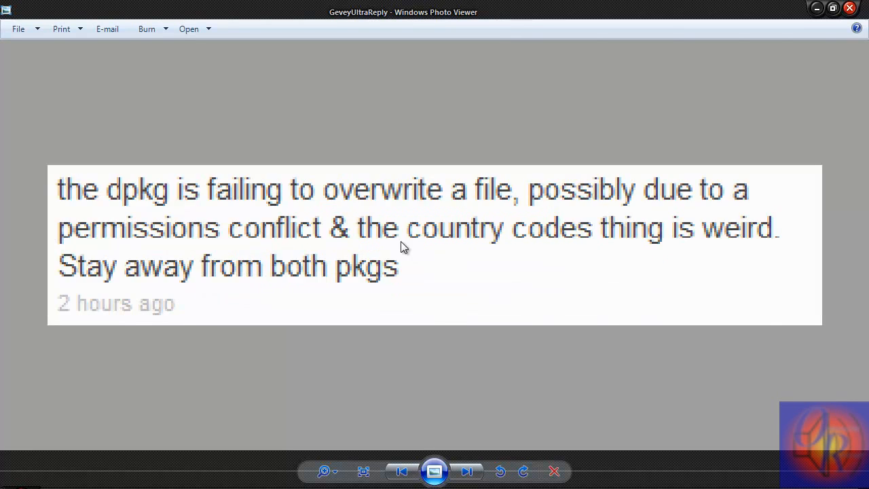
click(363, 471)
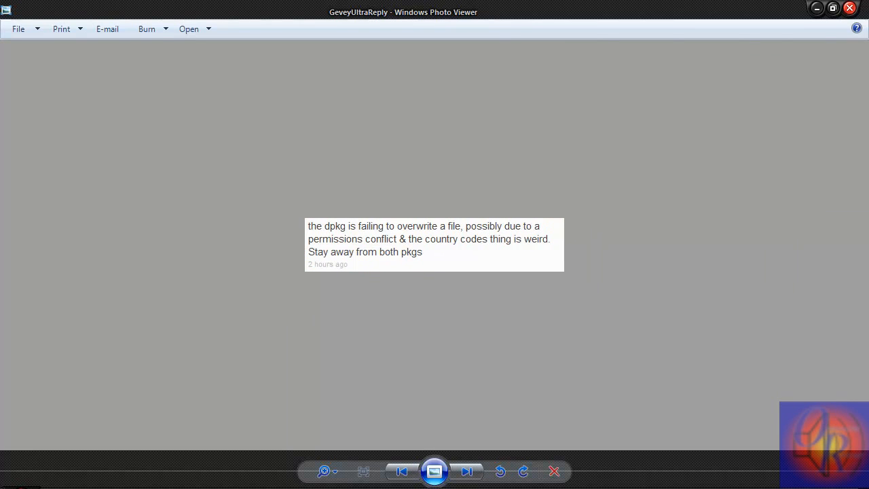
Step: Close the reply screenshot and select the GeveyUltraCydia file on the desktop
click(849, 7)
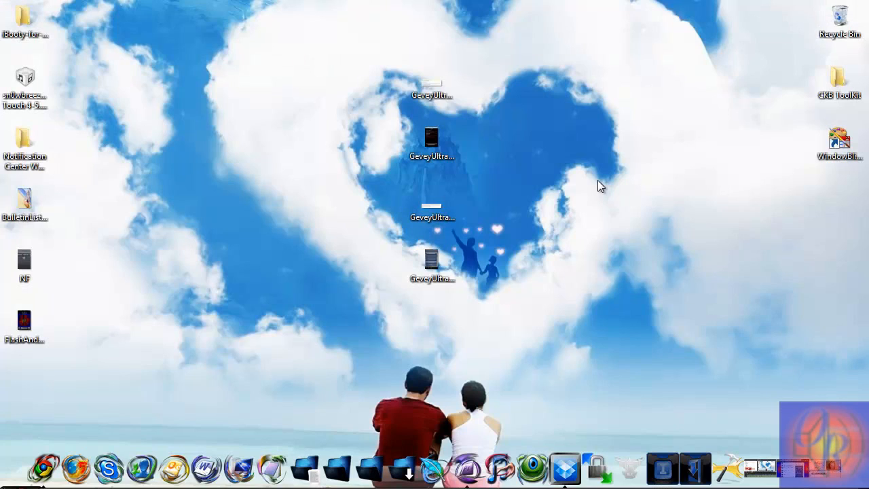
mouse_move(598, 182)
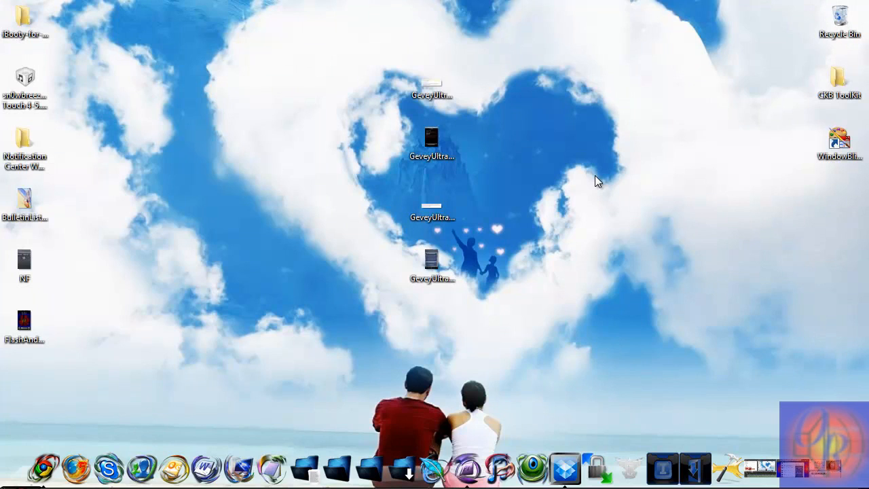
click(433, 265)
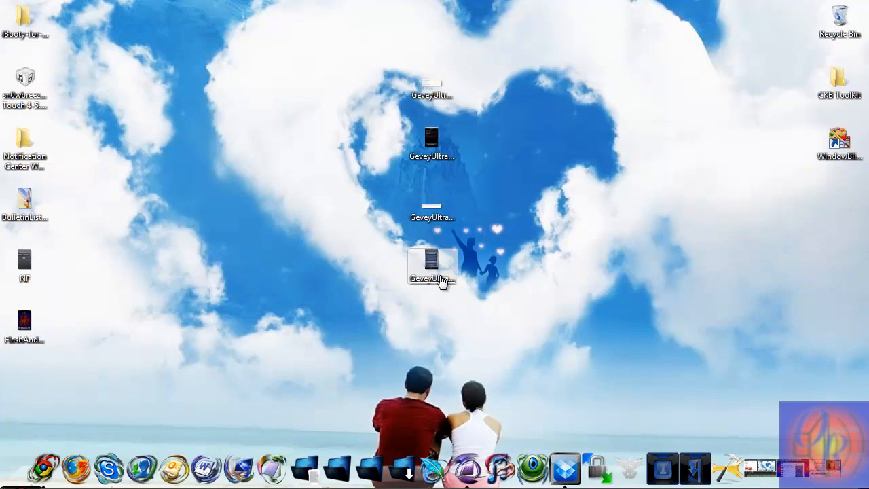
click(432, 264)
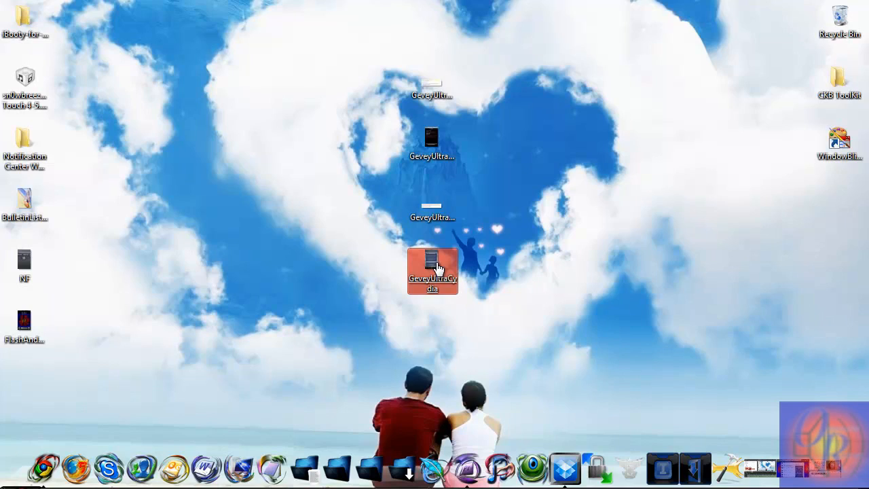
Step: Open GeveyUltraCydia to read the Half-Installed Package alert
double_click(433, 270)
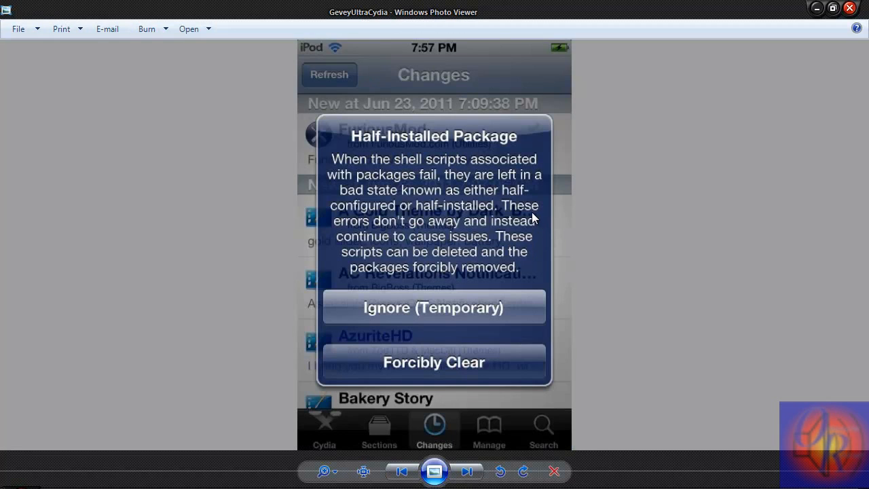
mouse_move(388, 153)
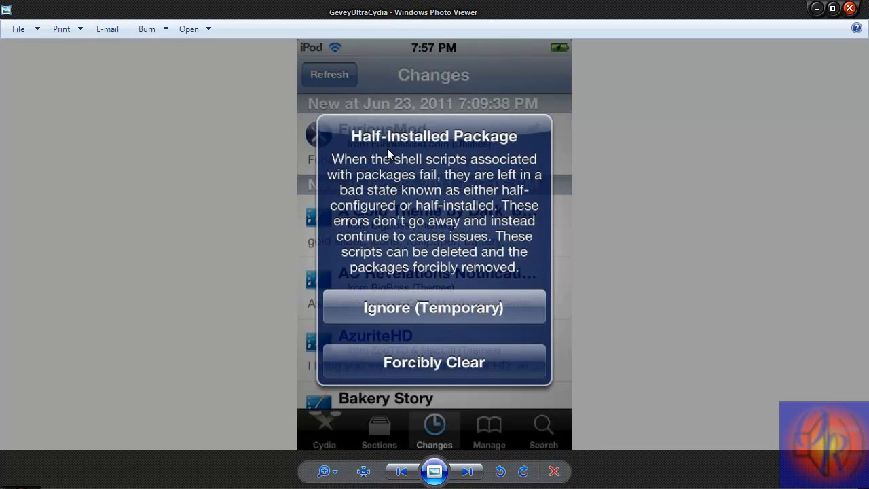
mouse_move(389, 149)
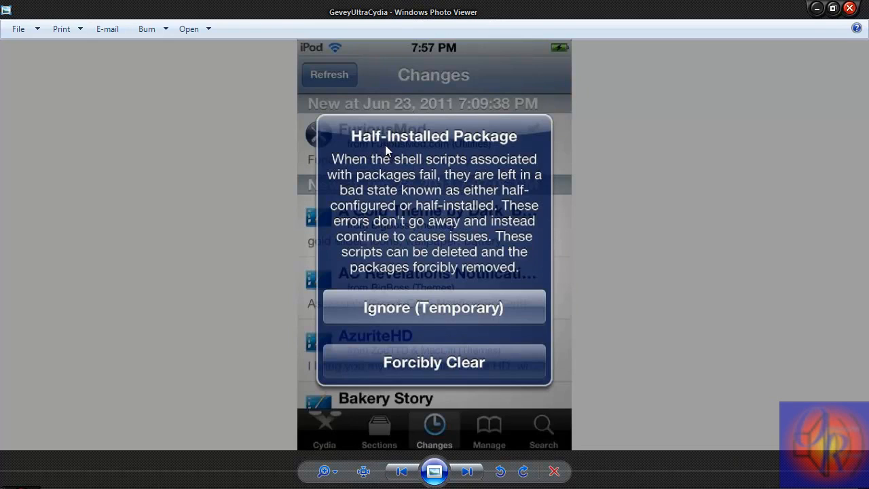
mouse_move(414, 168)
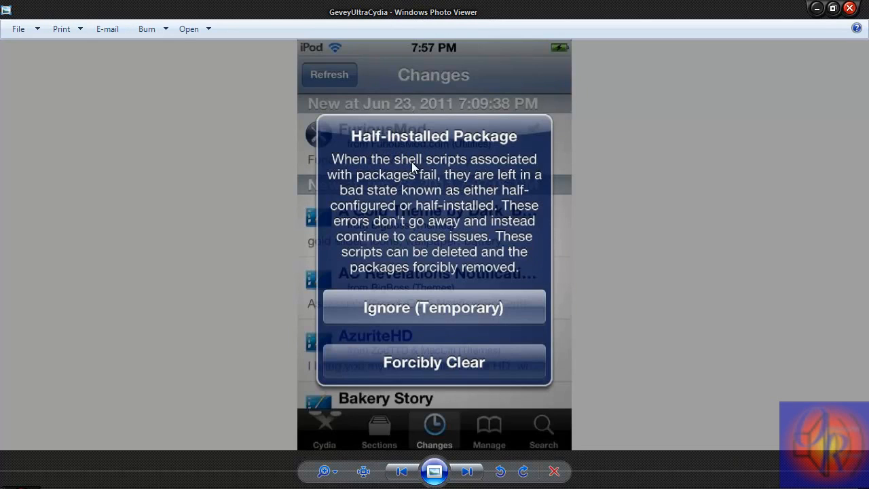
mouse_move(399, 193)
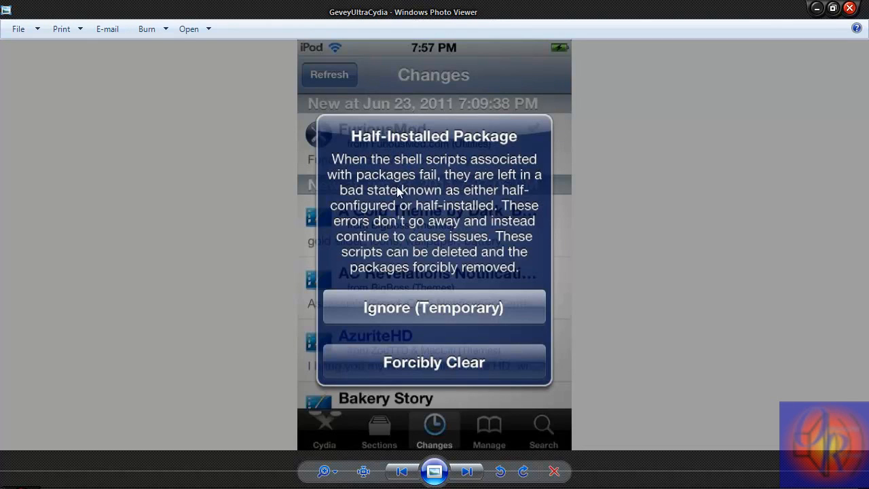
mouse_move(491, 182)
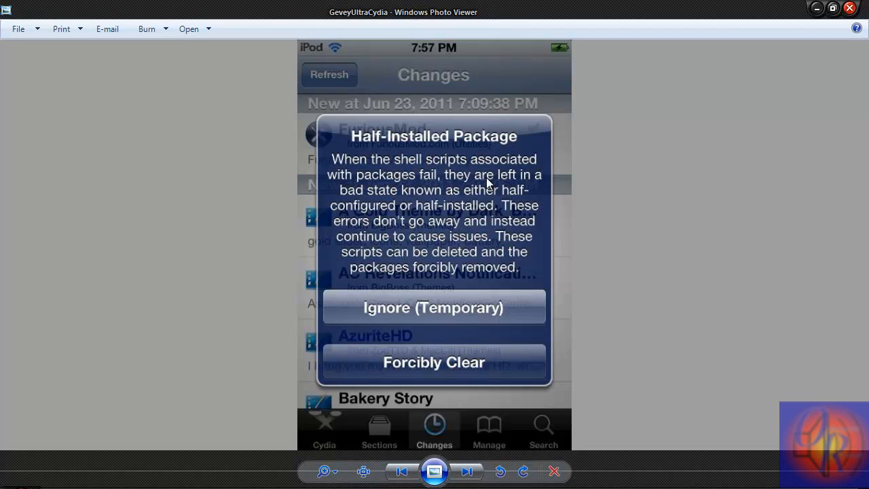
mouse_move(438, 214)
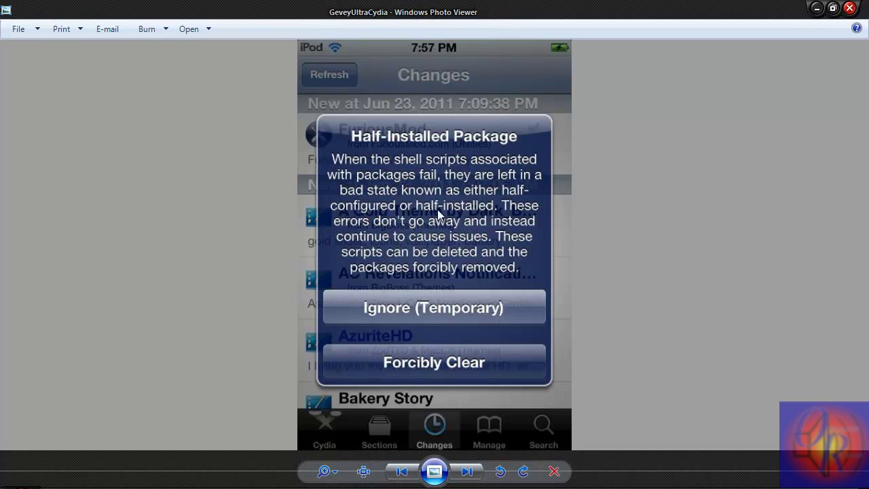
mouse_move(475, 205)
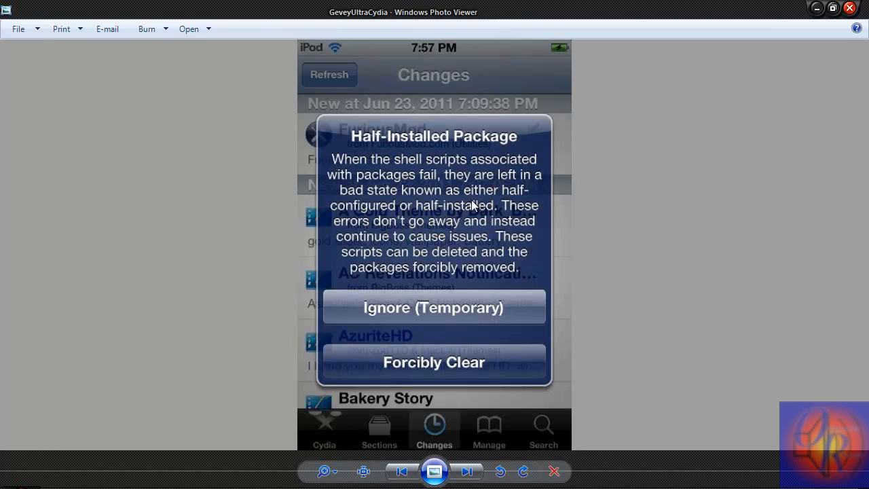
mouse_move(391, 231)
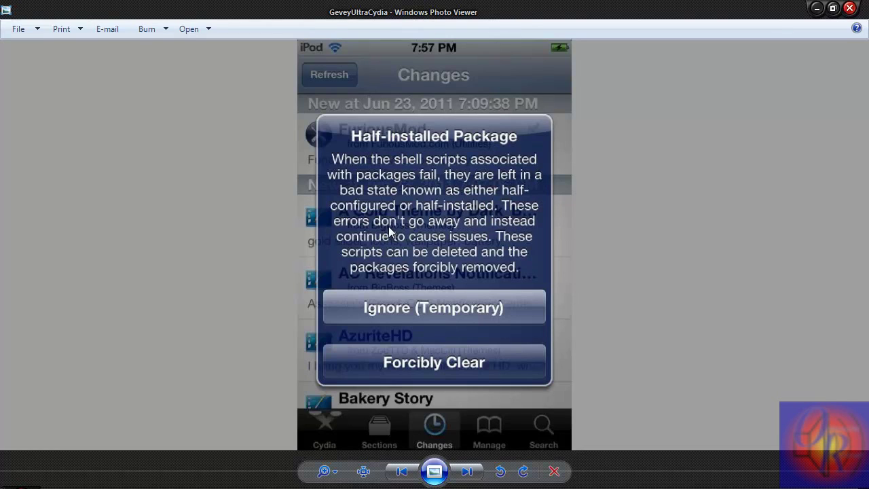
mouse_move(479, 251)
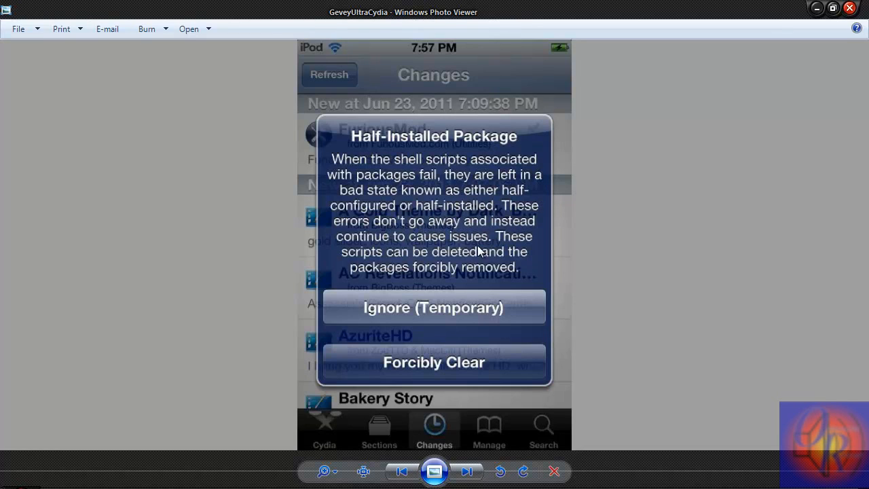
mouse_move(502, 244)
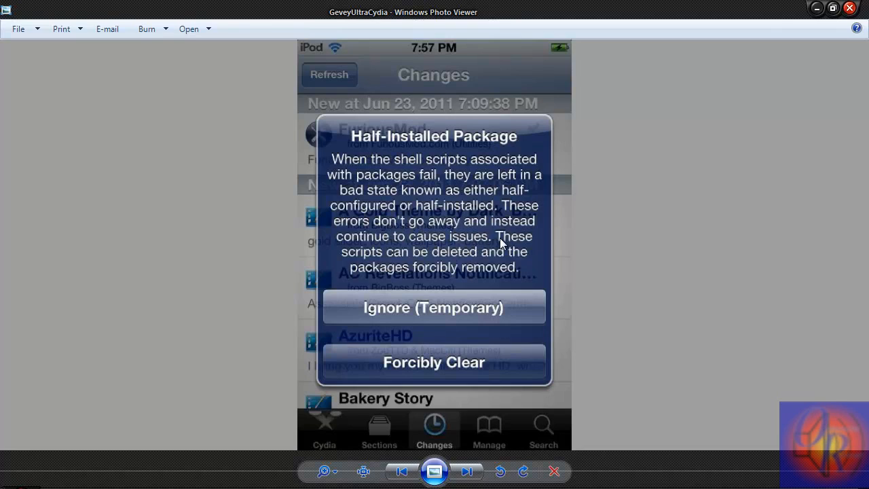
mouse_move(499, 265)
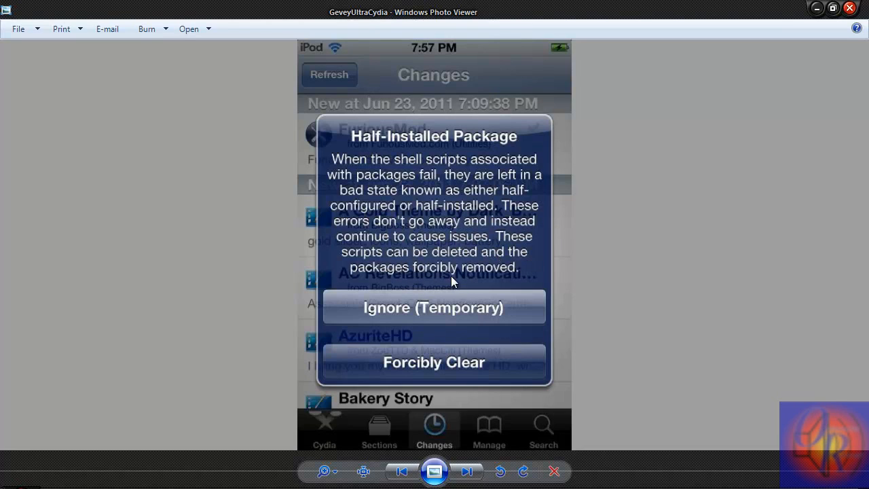
mouse_move(483, 278)
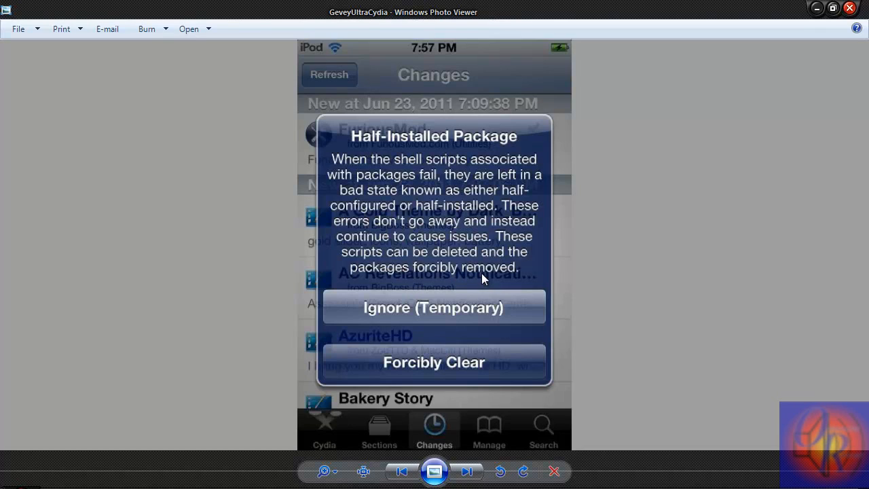
mouse_move(855, 8)
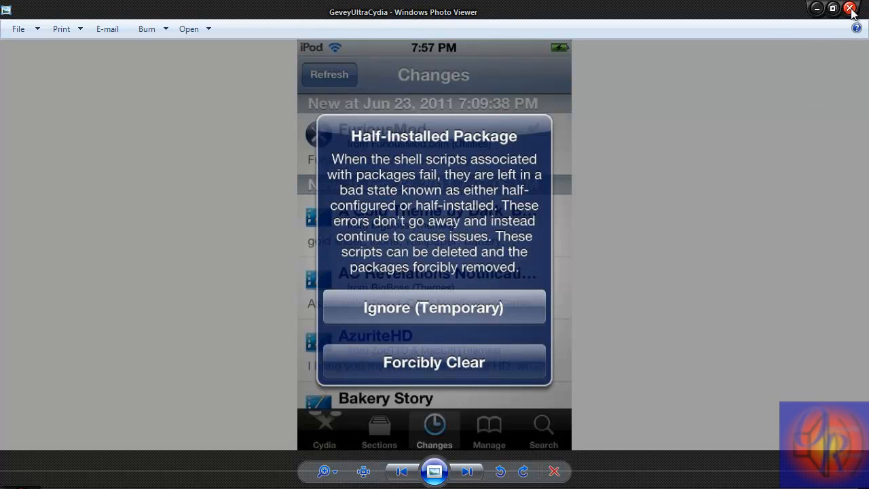
Step: Close the GeveyUltraCydia alert screenshot
click(851, 8)
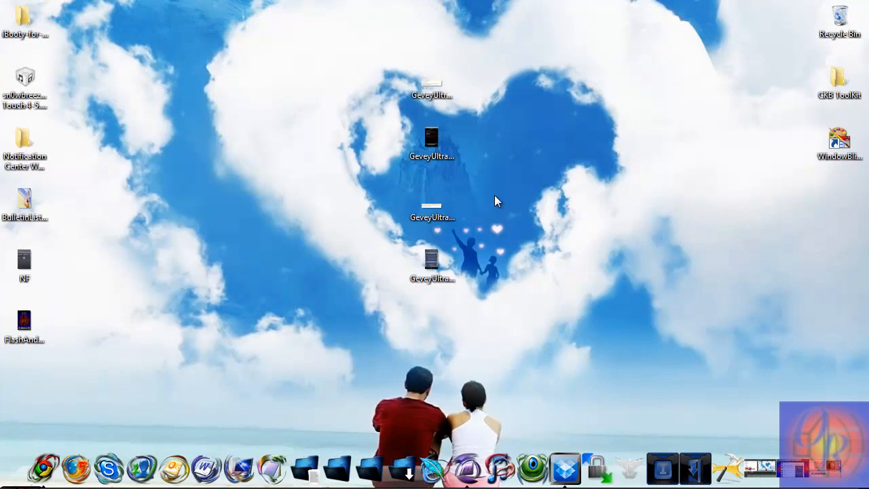
mouse_move(530, 78)
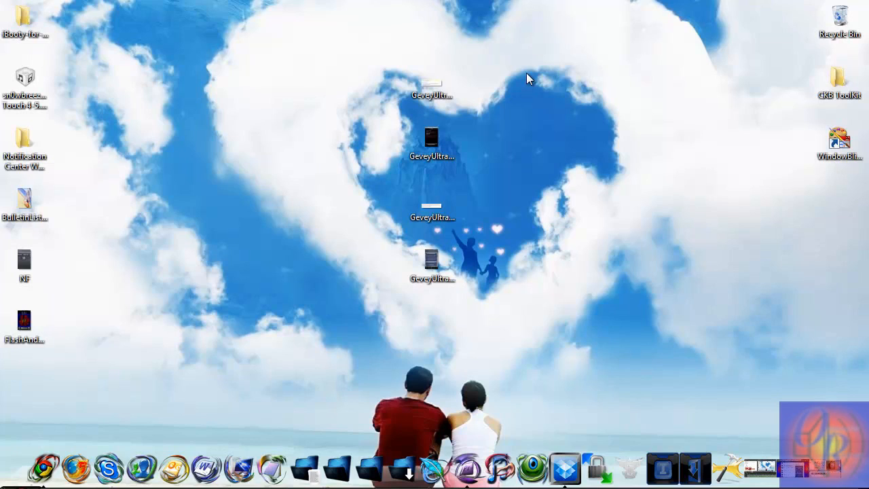
mouse_move(367, 67)
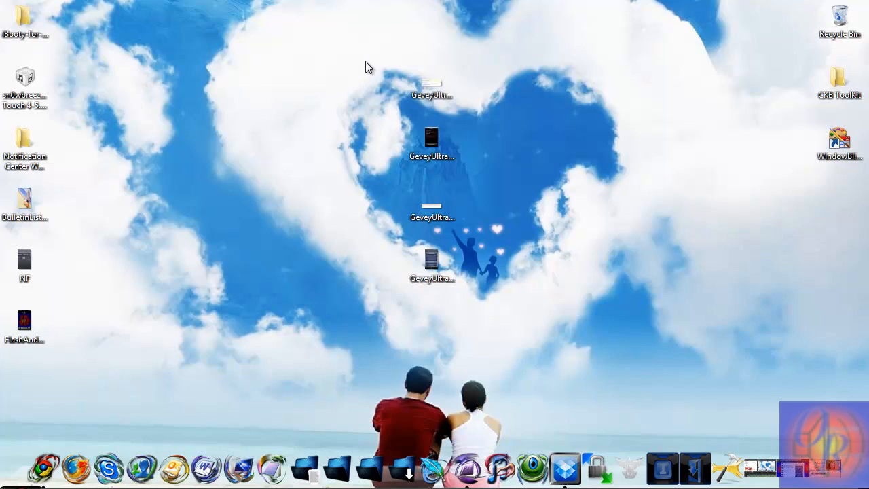
mouse_move(490, 243)
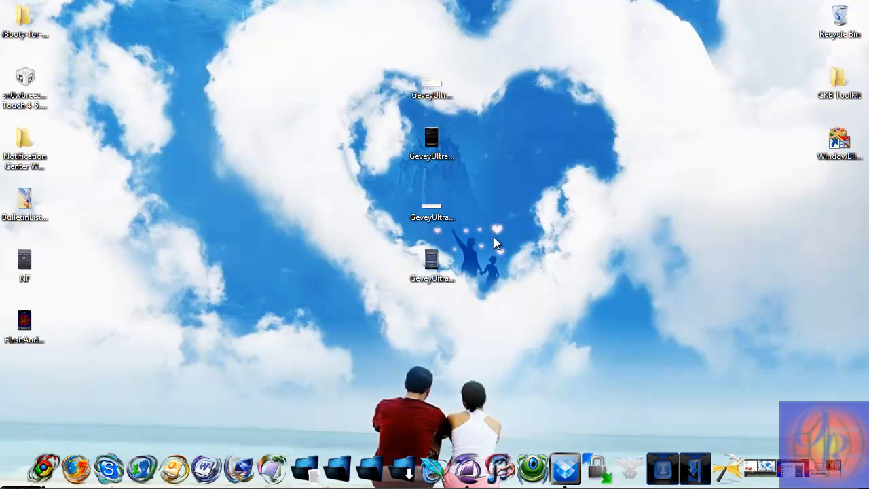
mouse_move(508, 230)
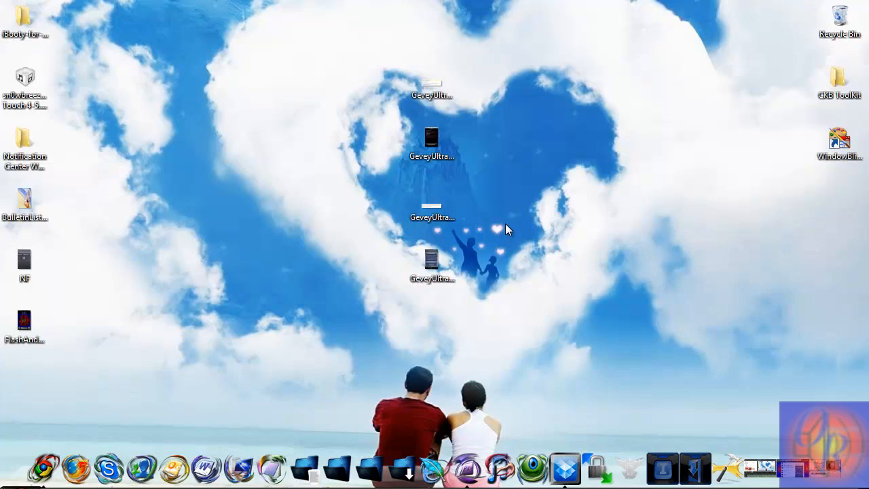
mouse_move(507, 222)
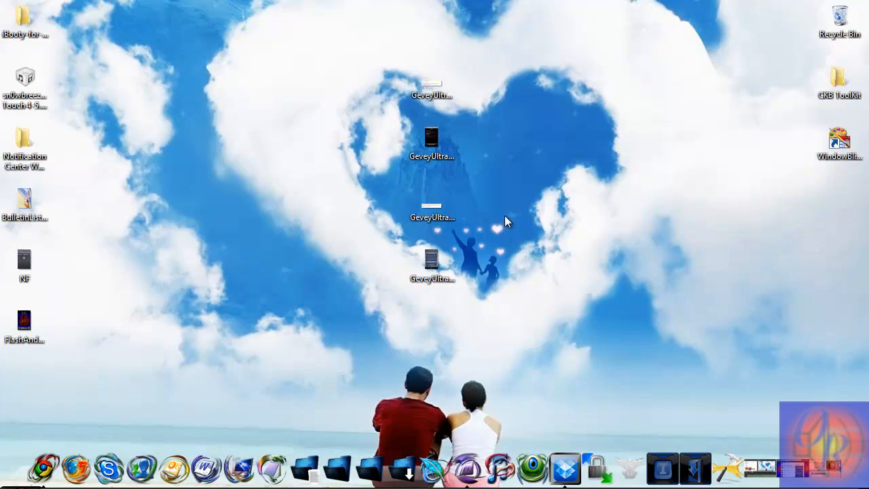
mouse_move(508, 218)
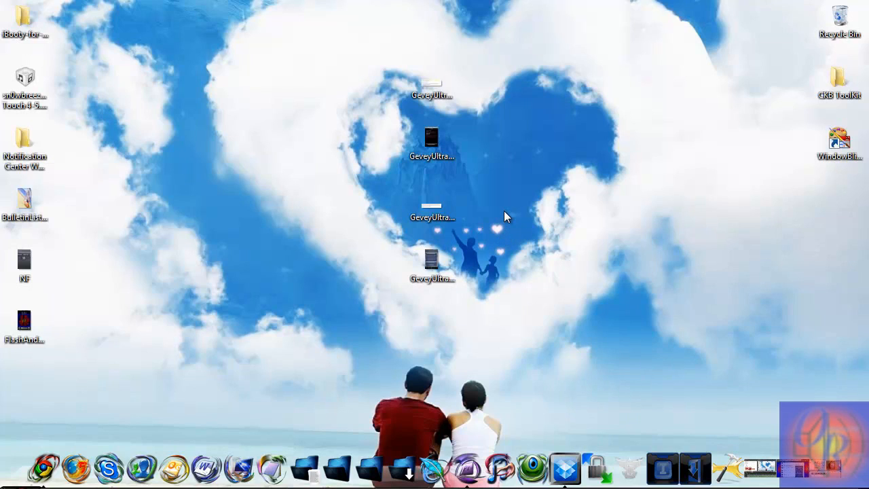